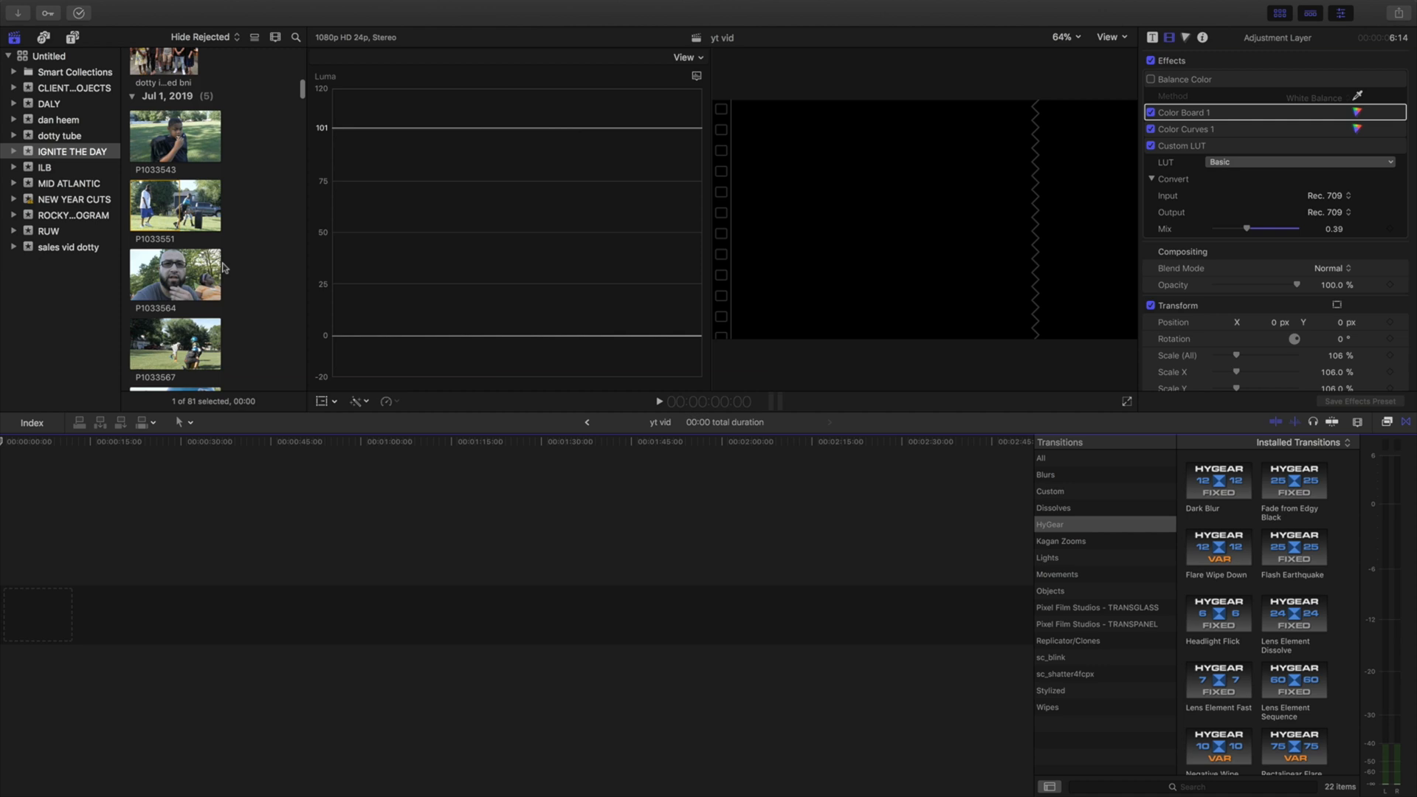
- Connect clip P1033551 above the empty yt vid storyline with the Q shortcut
left_click(174, 153)
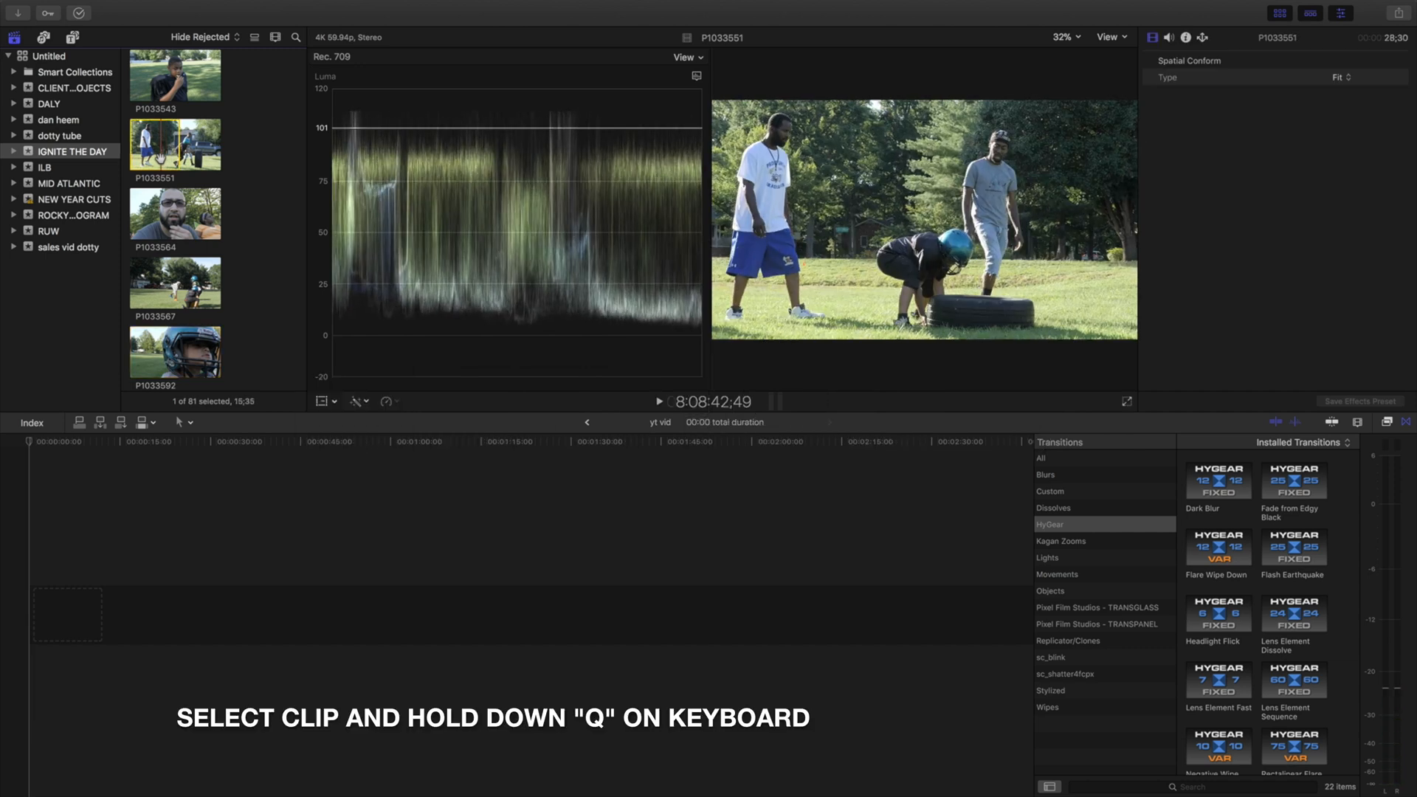
key("q")
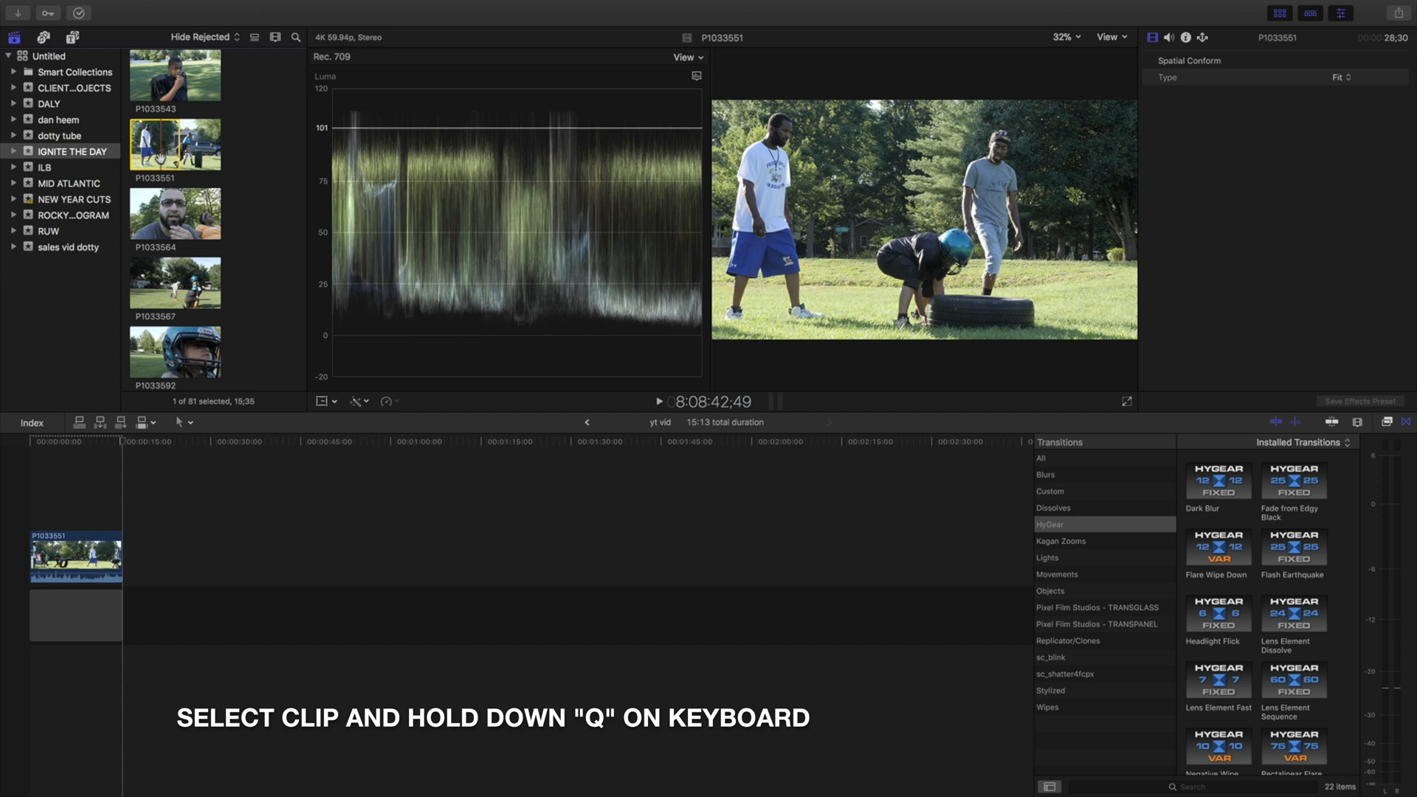